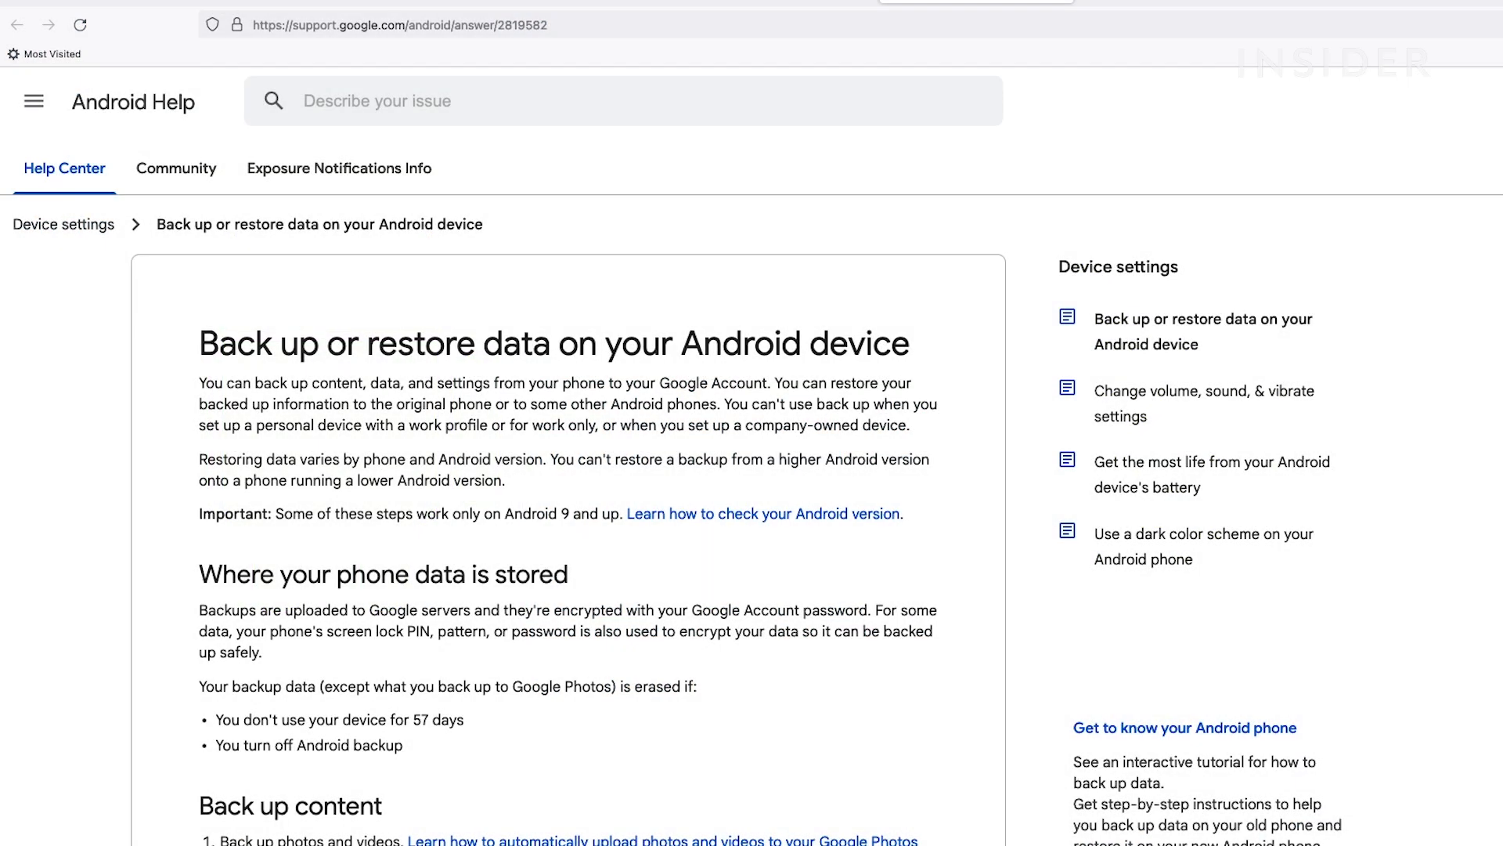
# Open Google Drive from the Google folder and start a new file upload
pyautogui.scroll(-3)
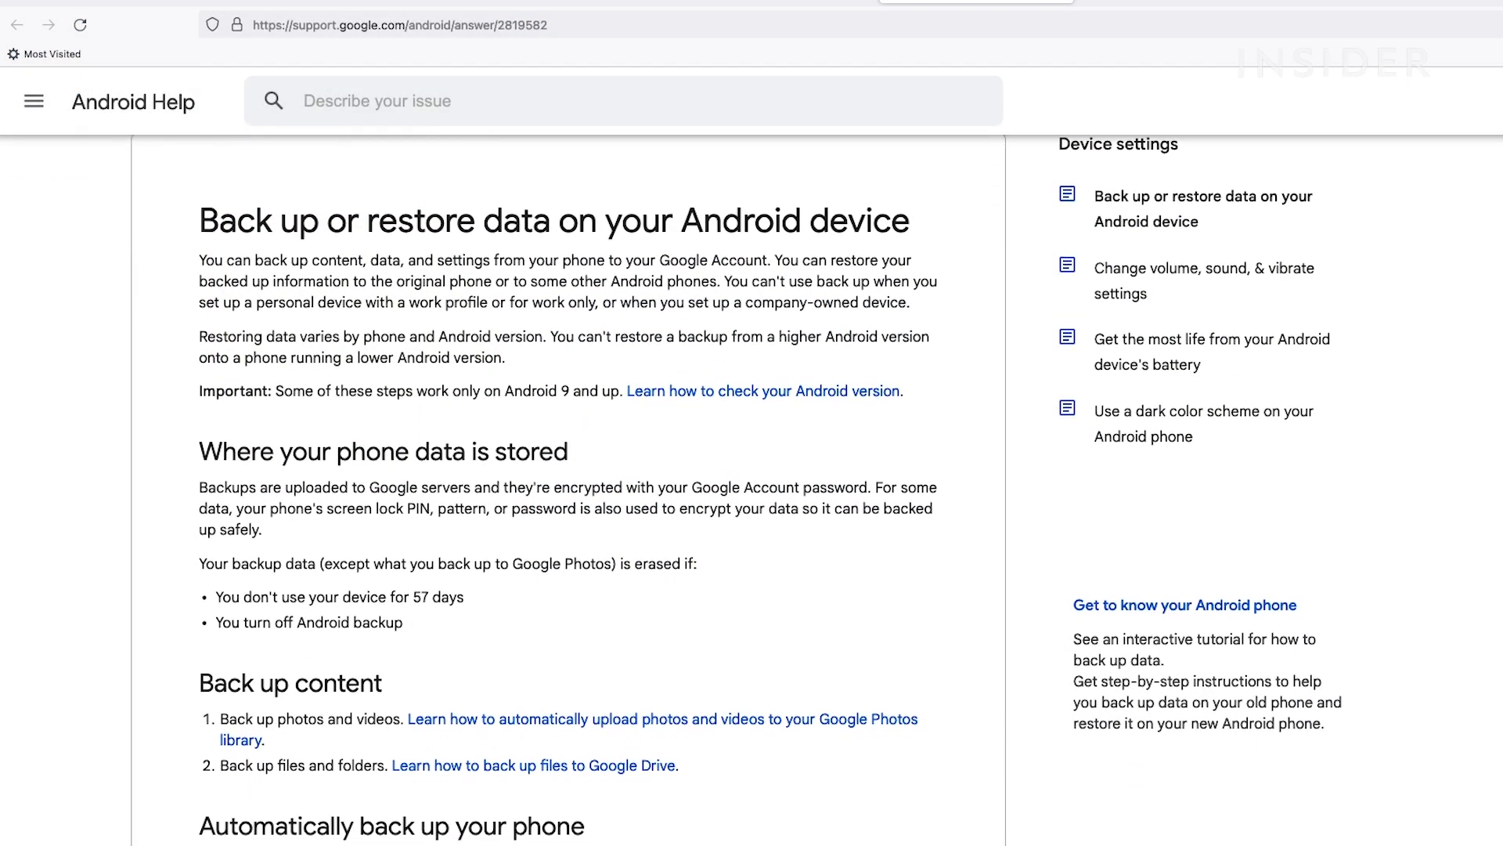
pyautogui.scroll(-3)
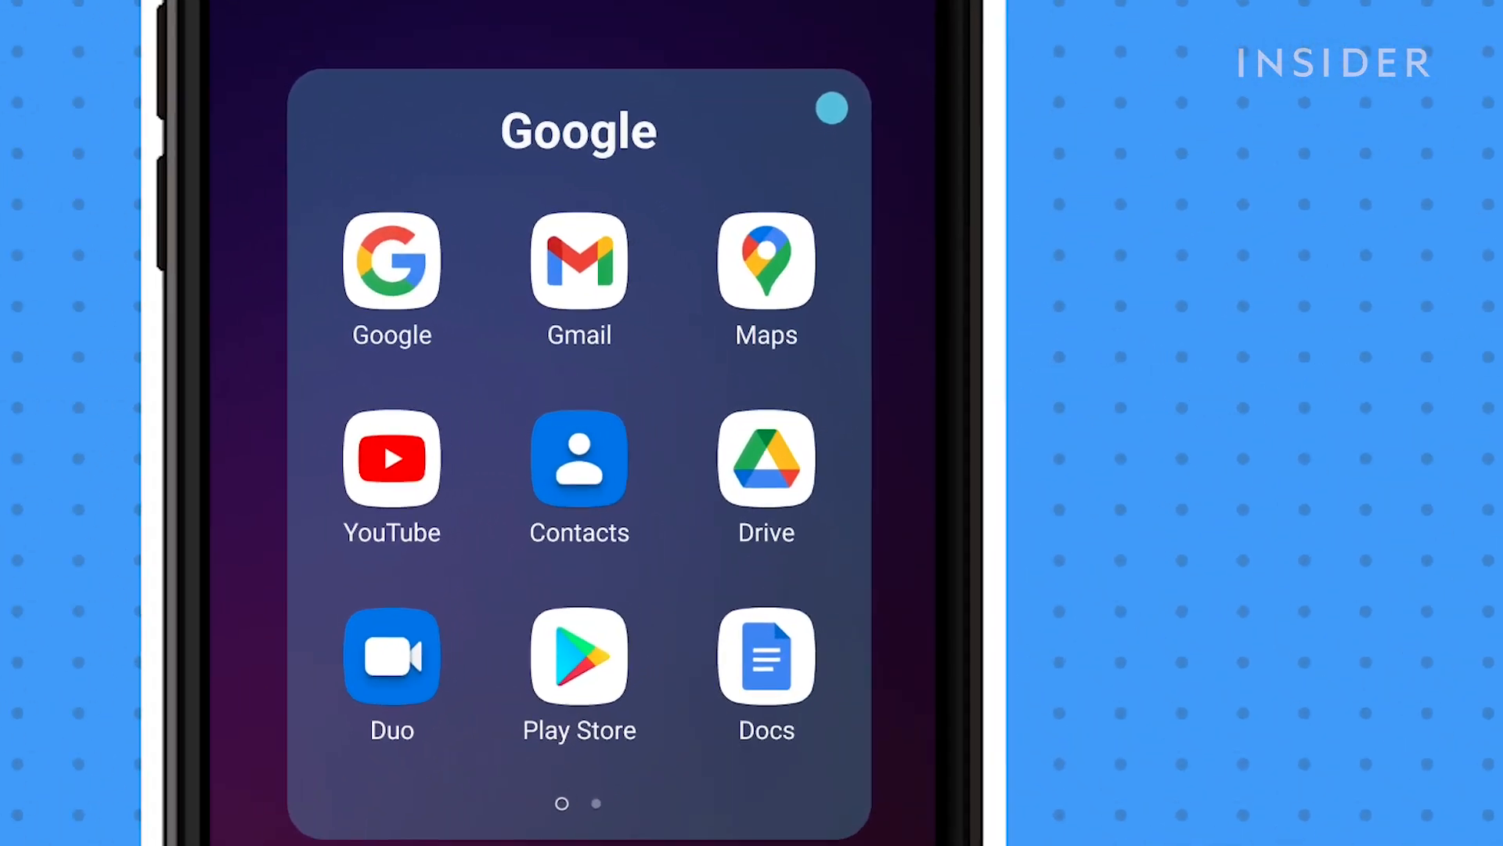
pyautogui.click(765, 458)
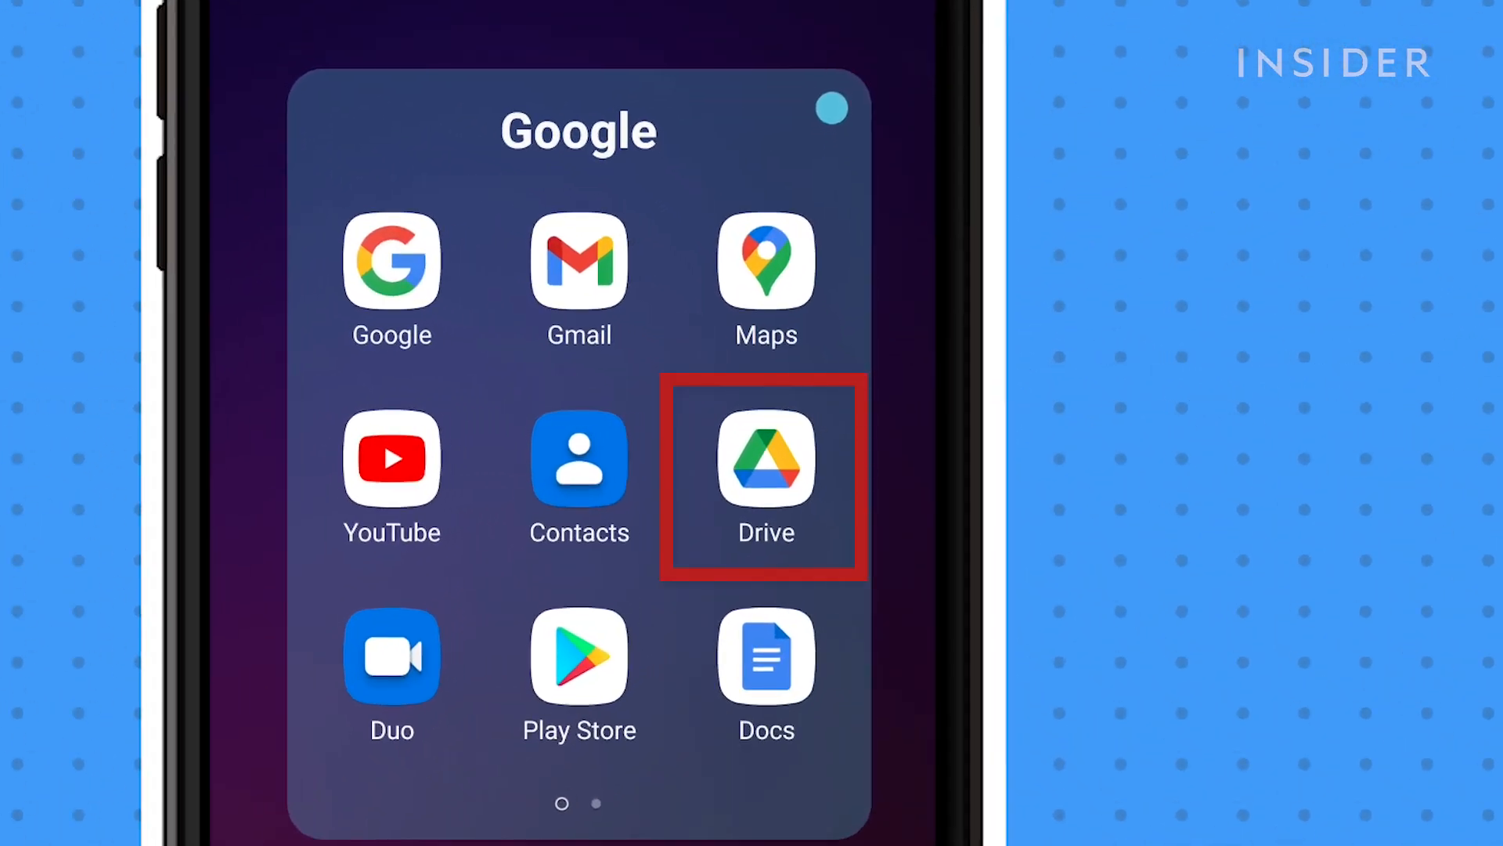
pyautogui.click(765, 457)
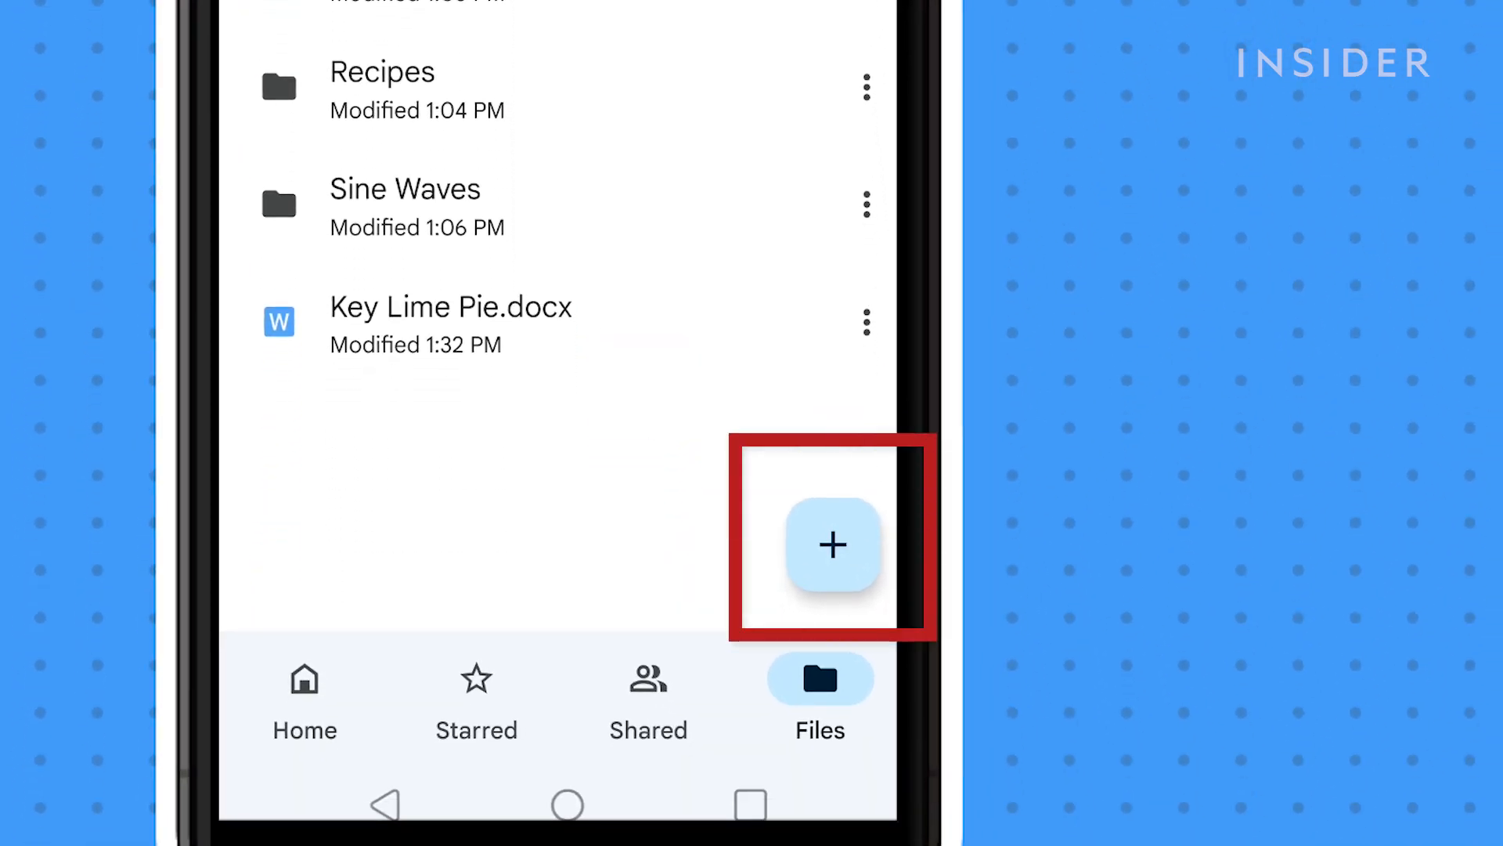
pyautogui.click(832, 545)
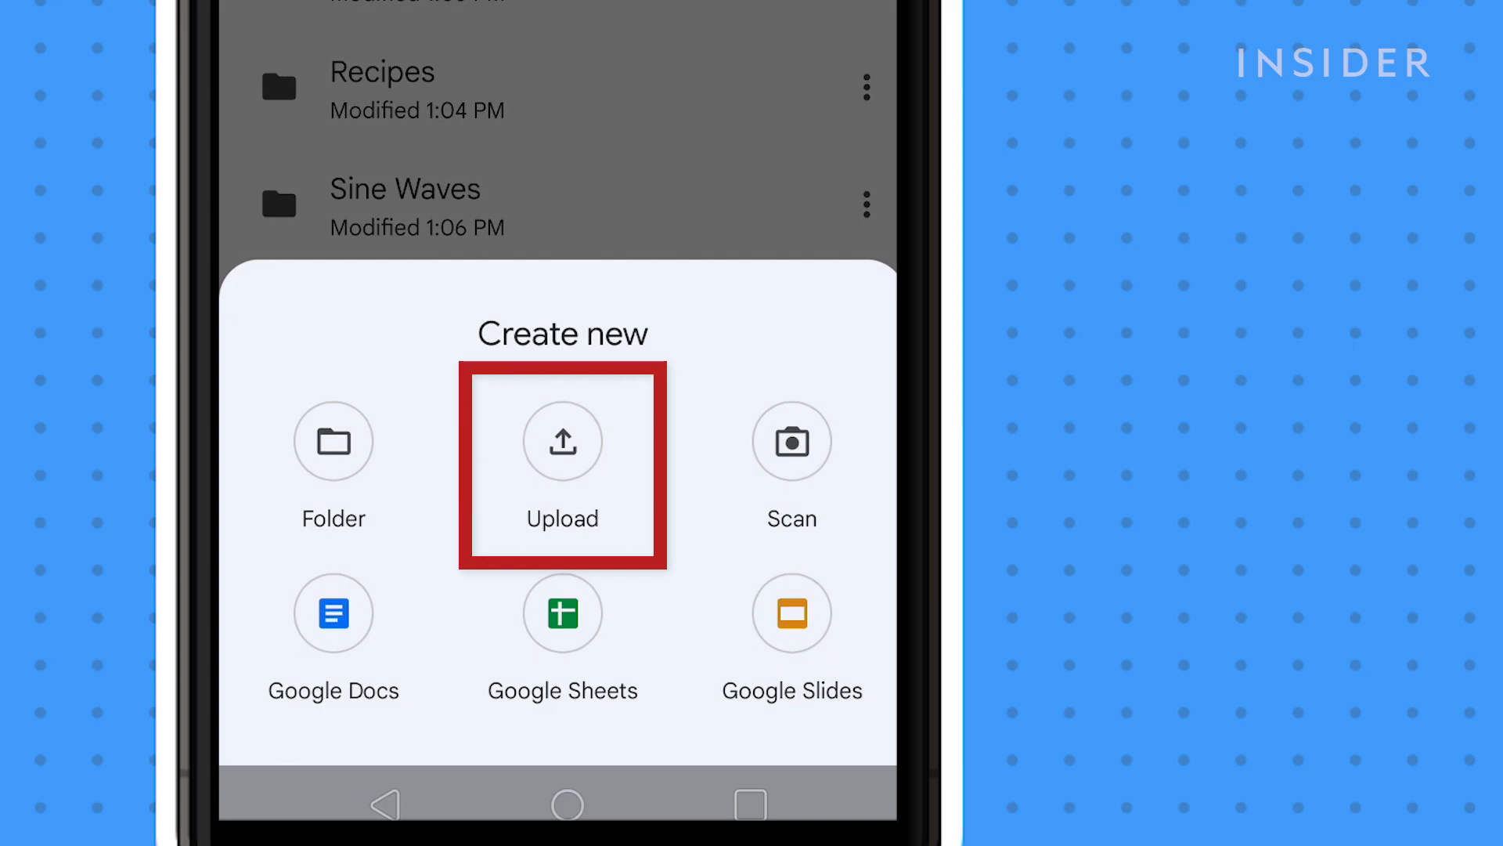
pyautogui.click(563, 442)
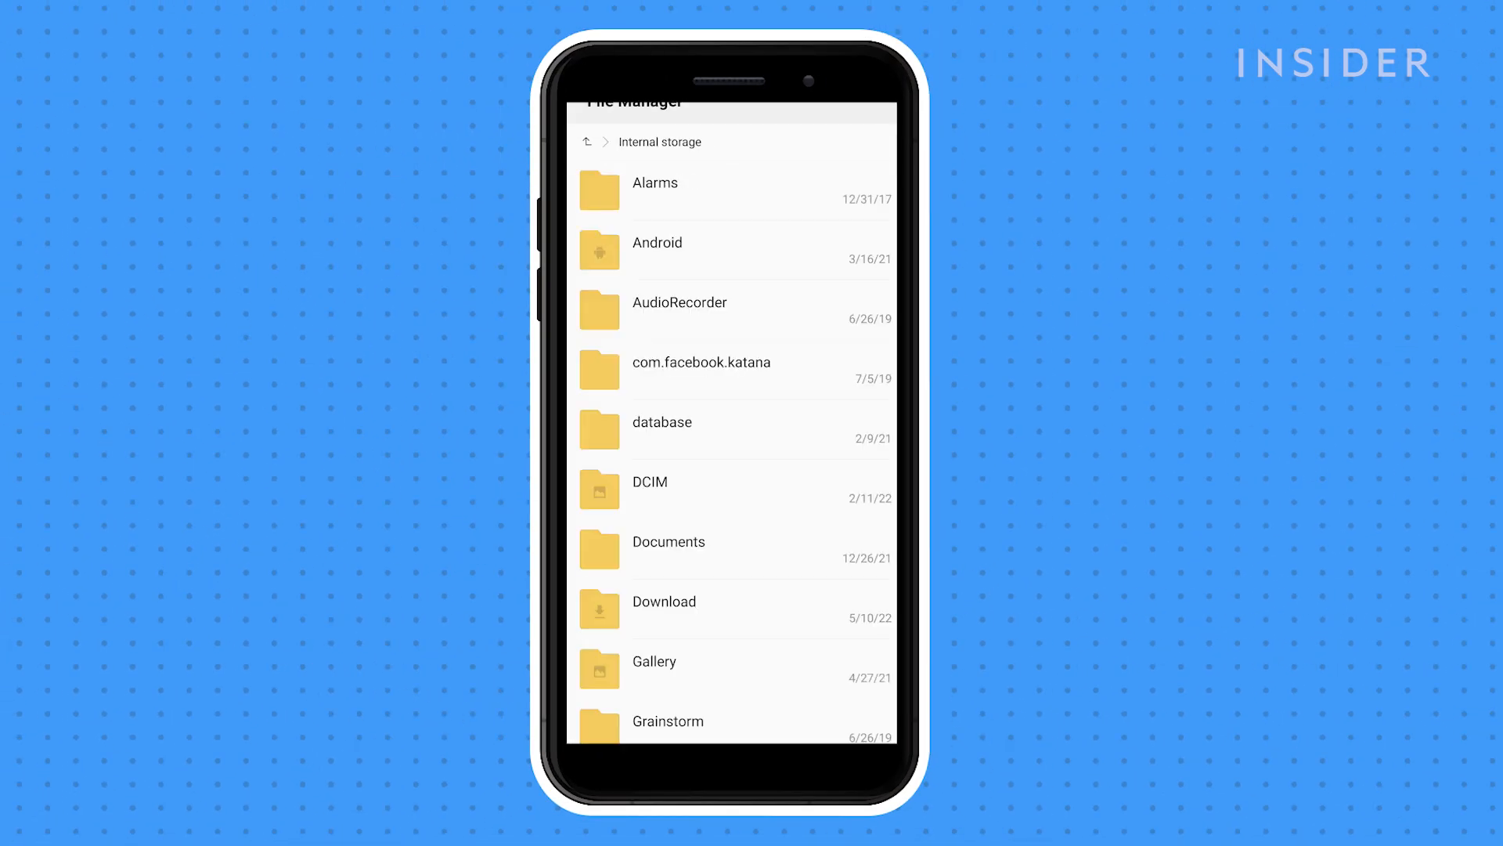
# Pick the file in File Manager to upload it to Drive
pyautogui.click(663, 601)
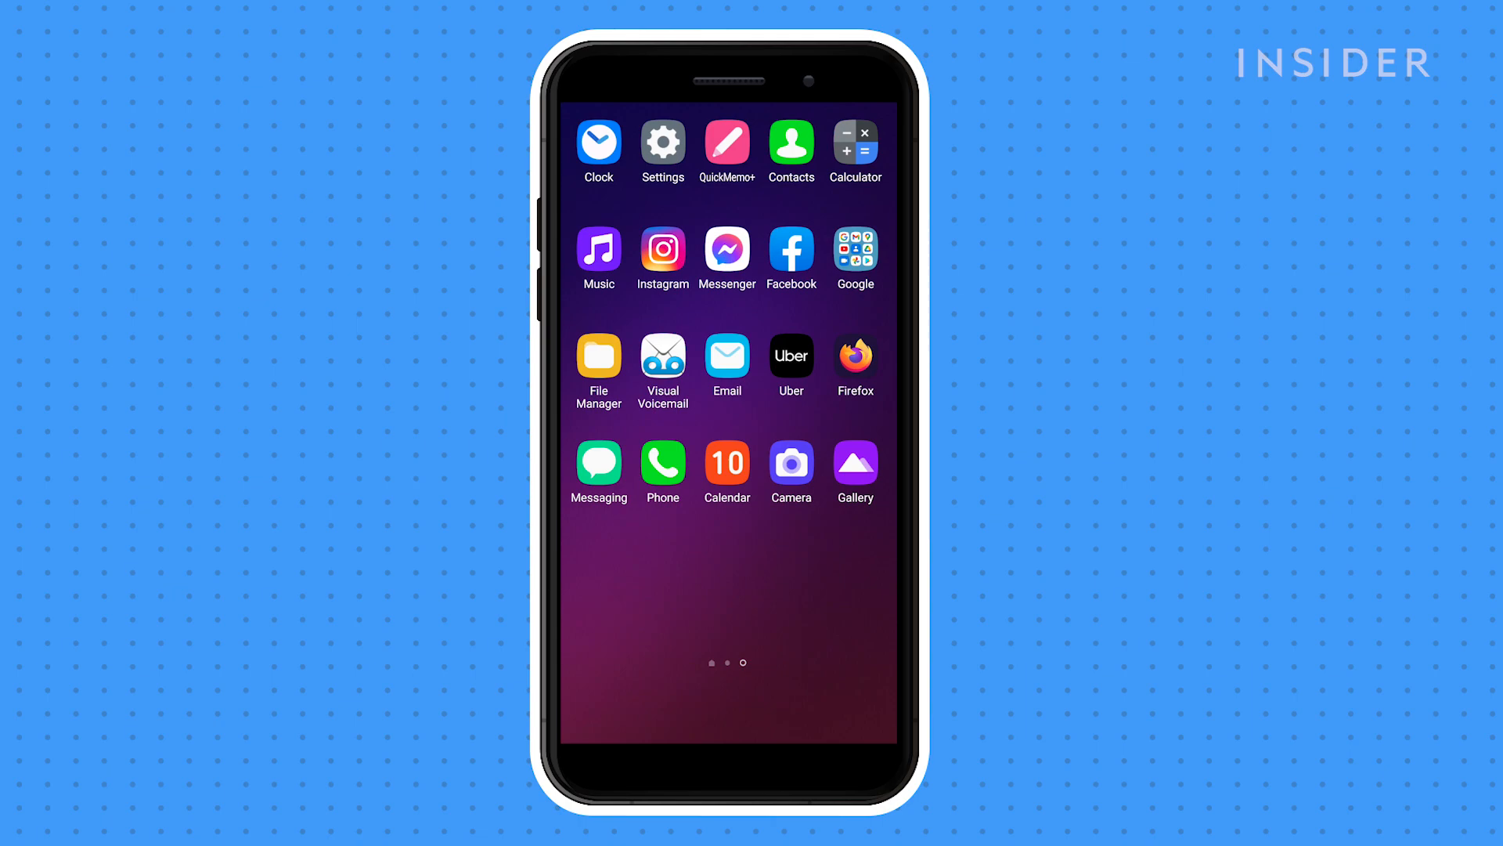
# Open Google Photos from the Google folder and switch on Back up & sync
pyautogui.click(851, 256)
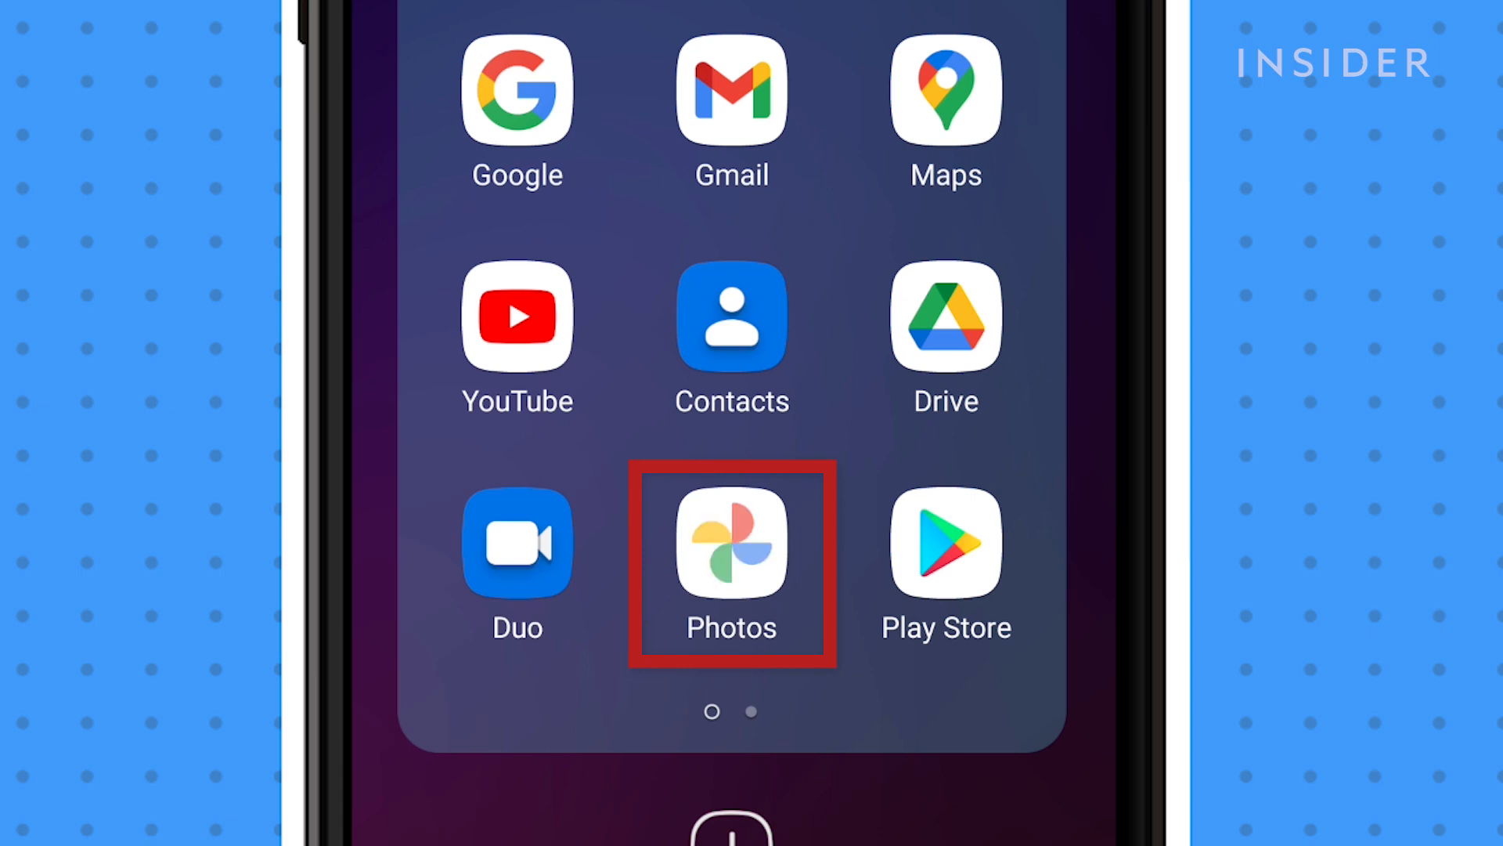
pyautogui.click(731, 545)
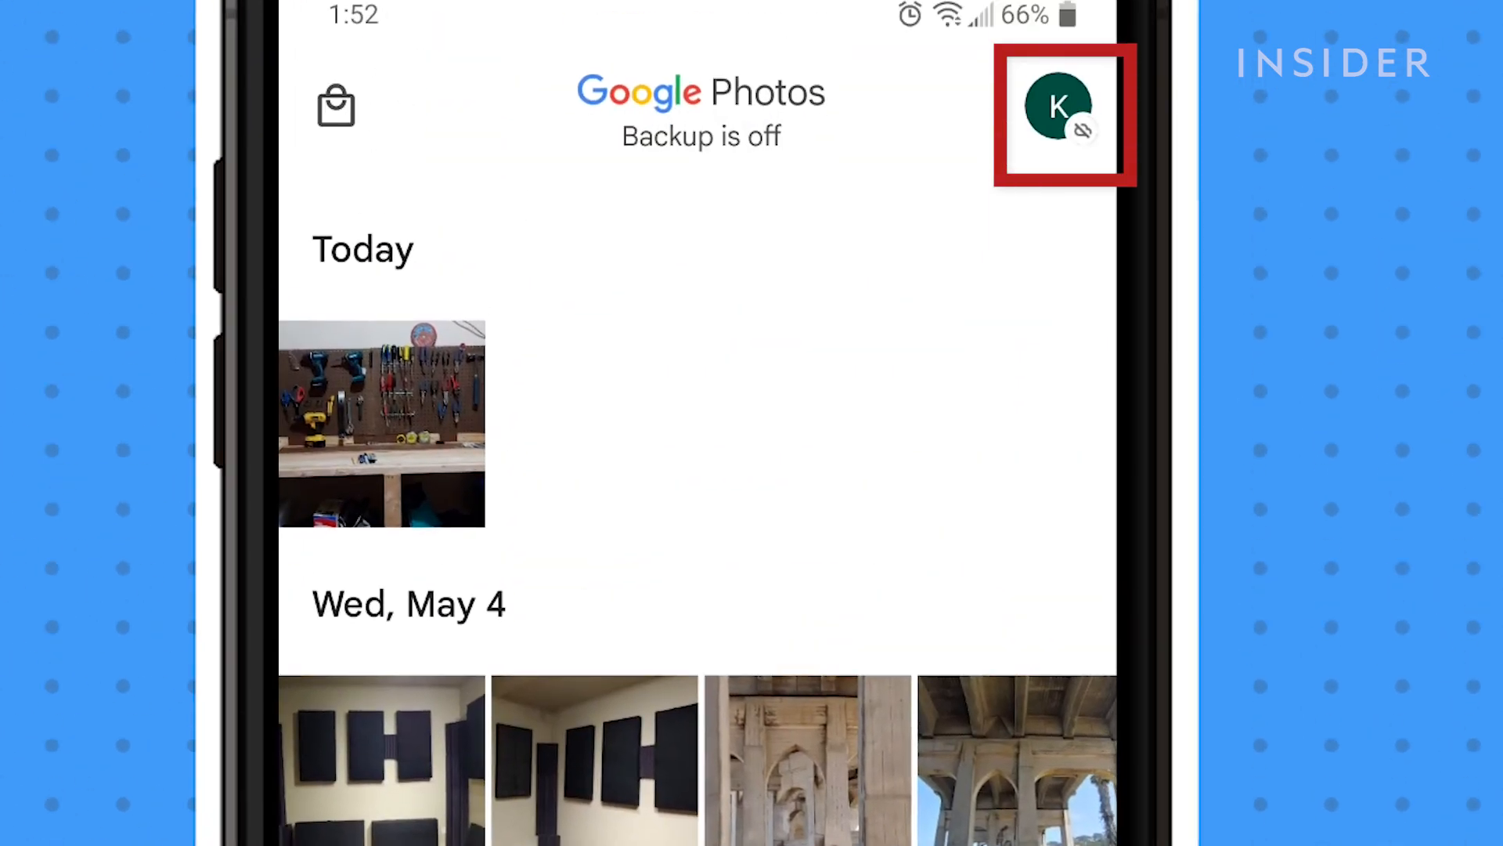
pyautogui.click(1055, 113)
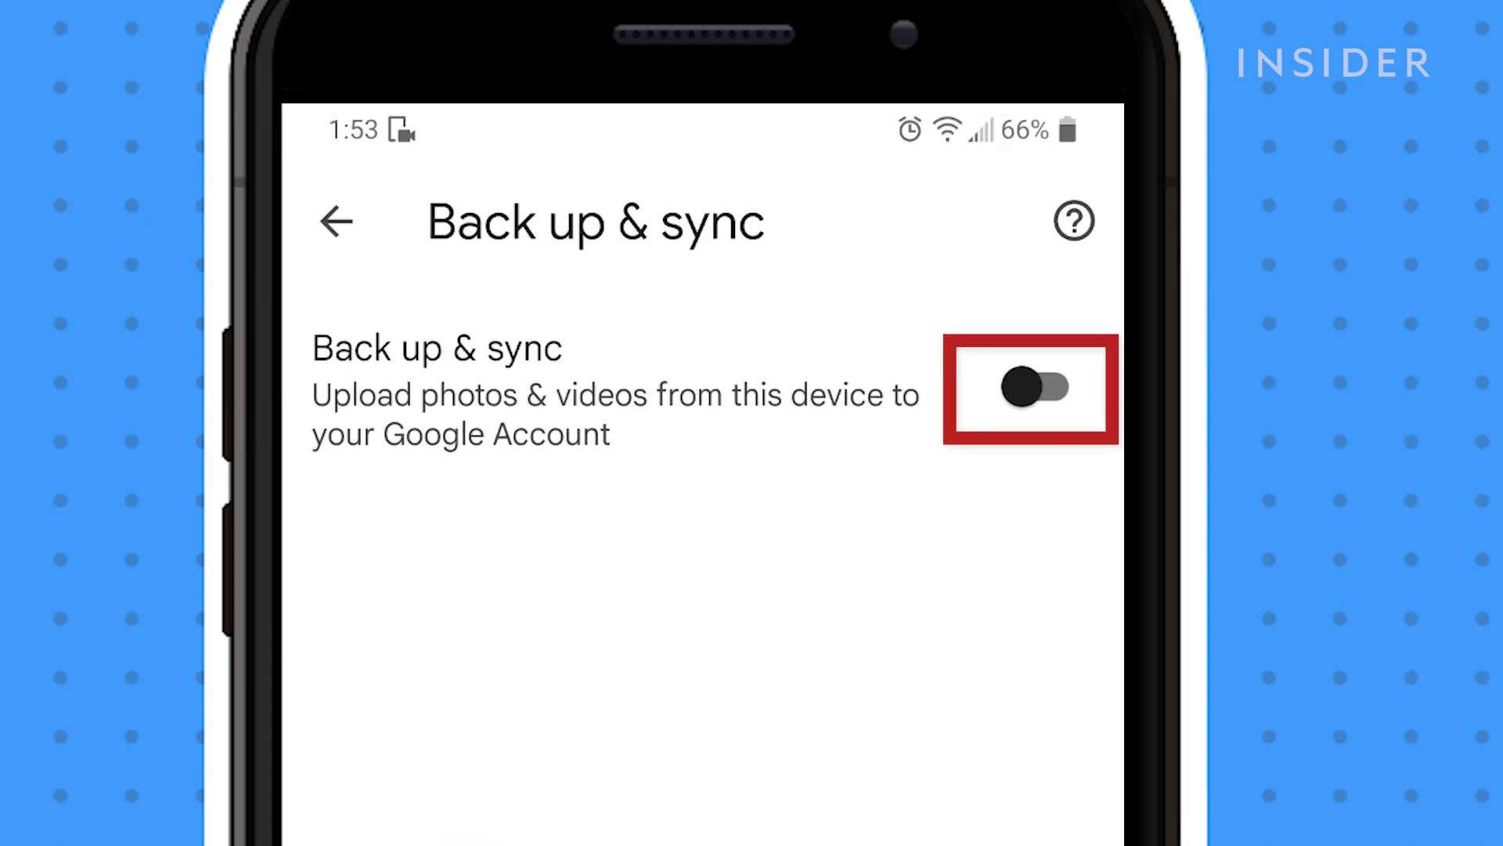
pyautogui.click(1028, 388)
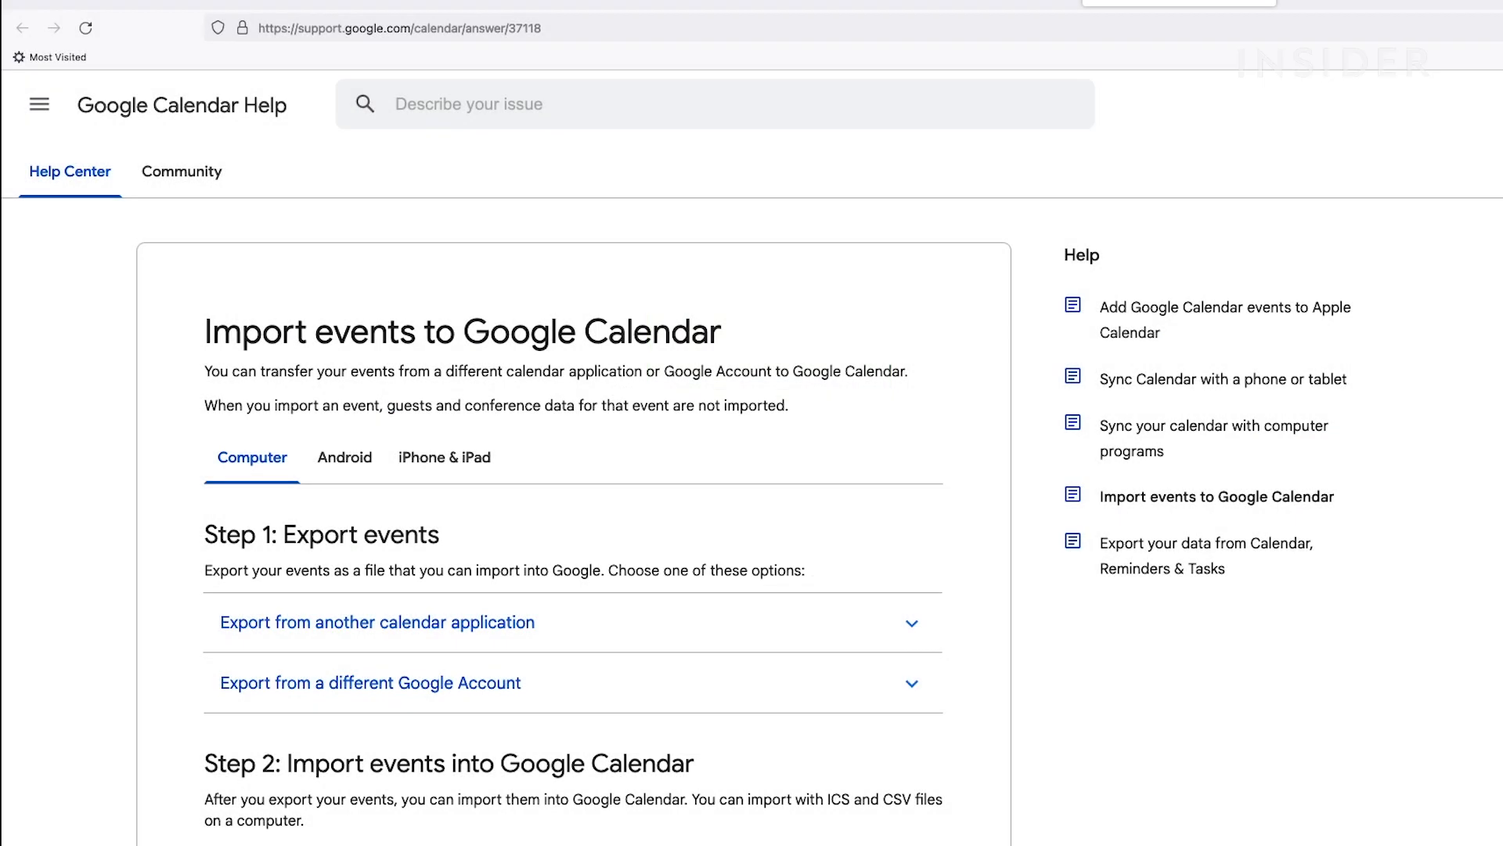
# Scroll through the Google Calendar Help article's event import steps
pyautogui.scroll(-3)
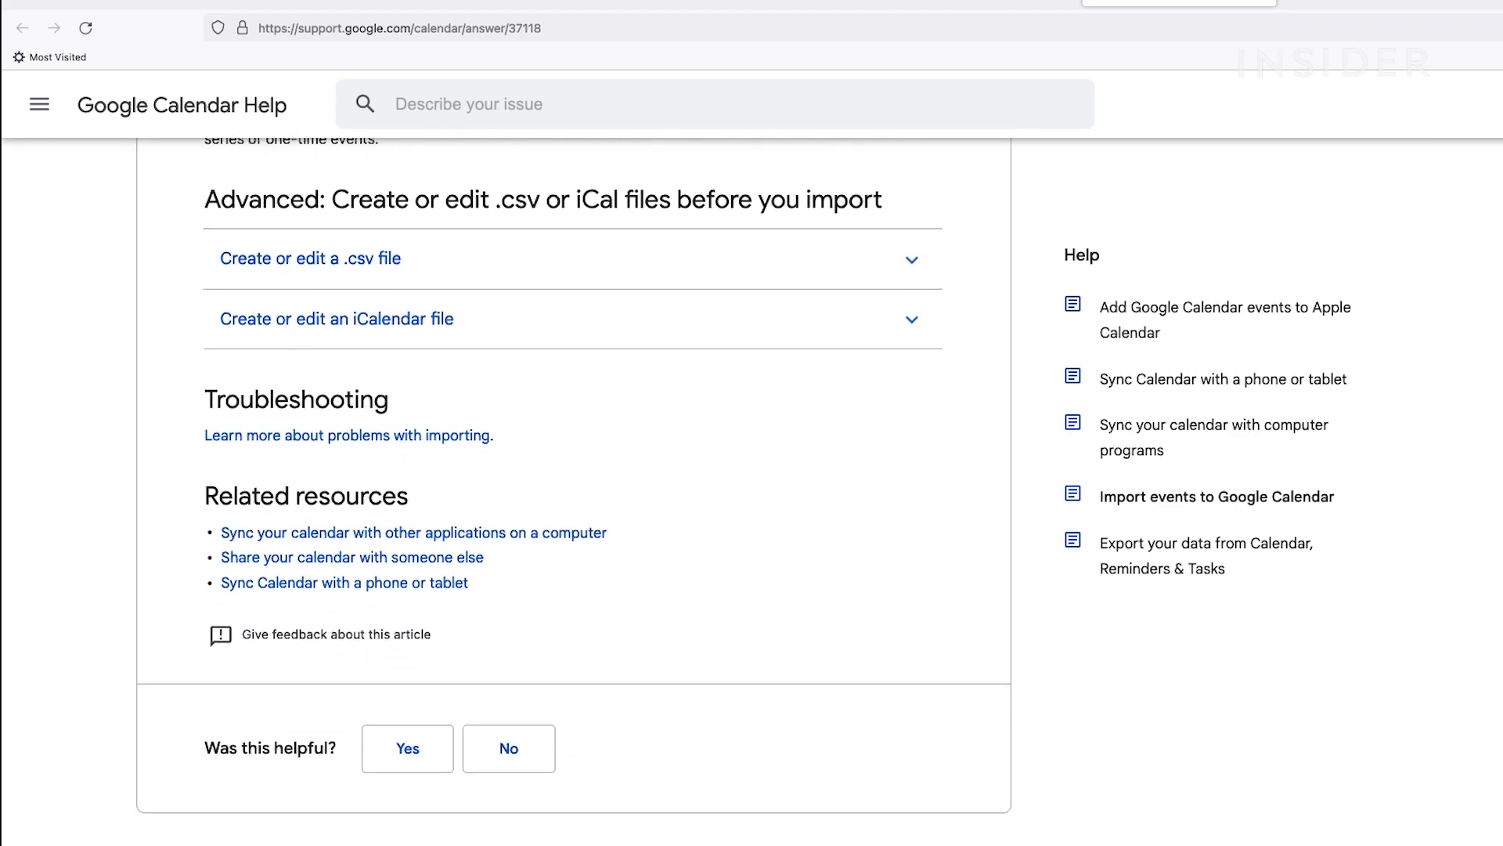
pyautogui.scroll(3)
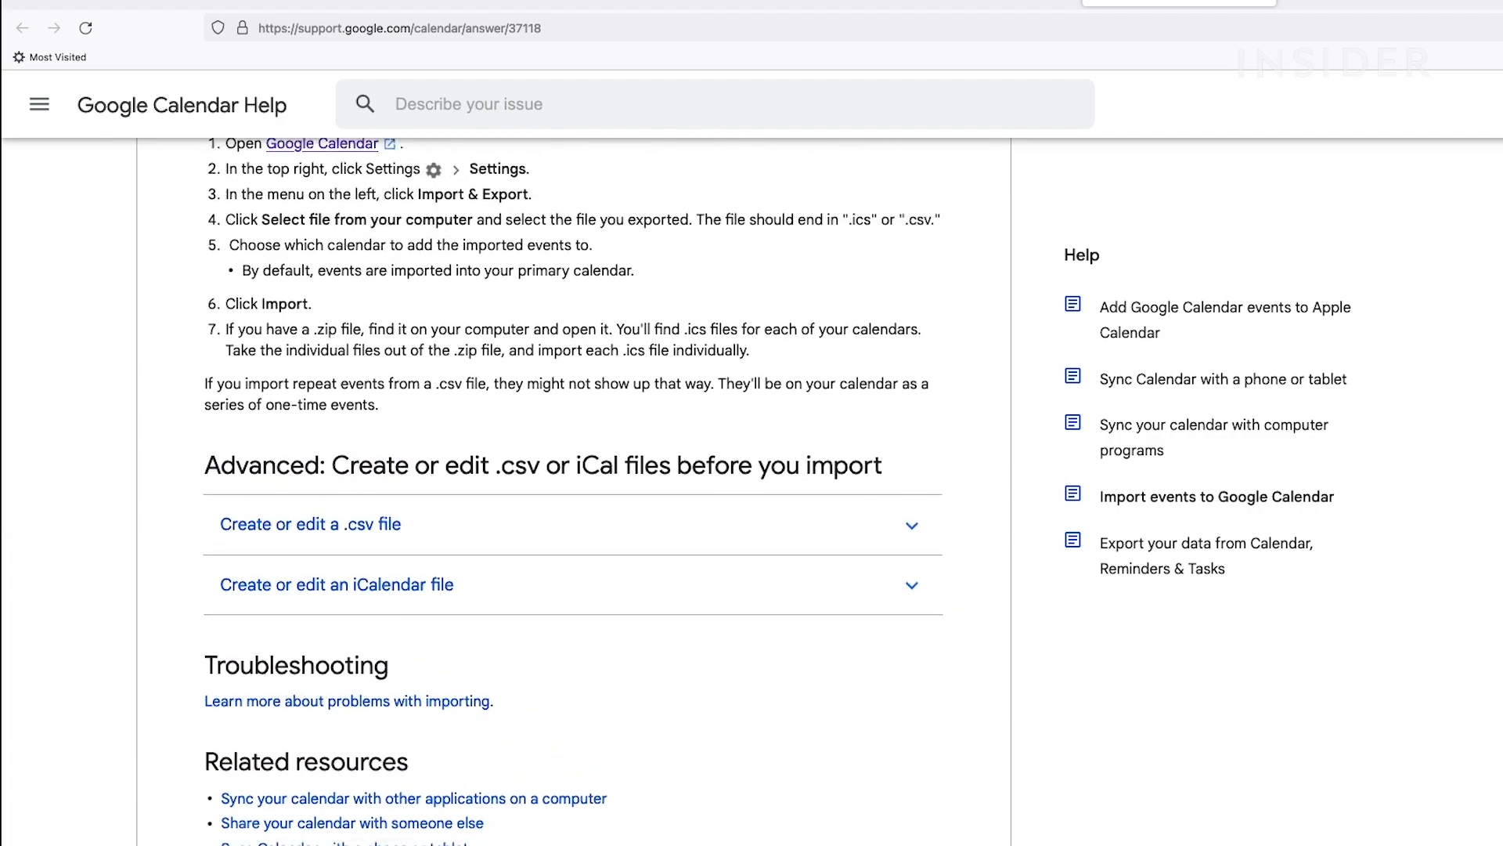